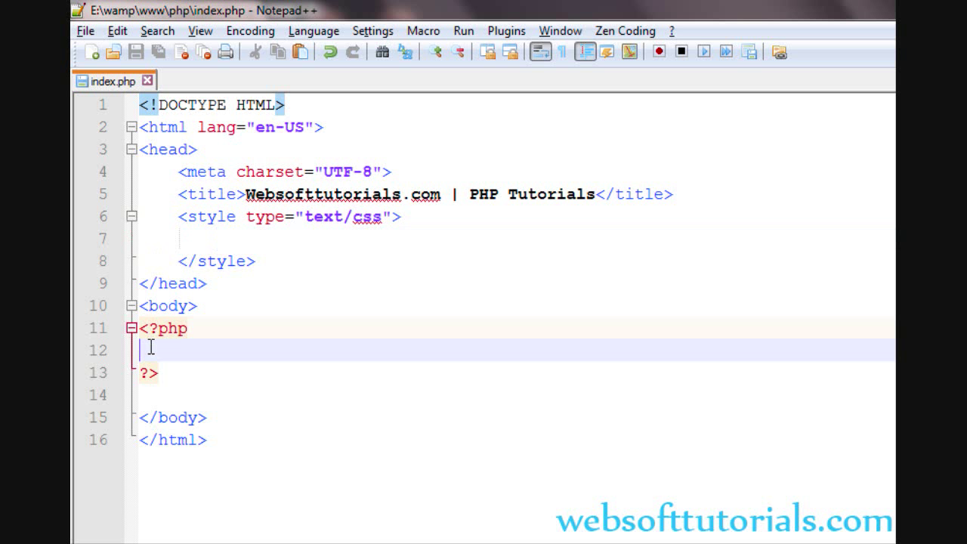
# Write $language = "php"; on line 12 and move to the blank line below
pyautogui.write('$language =')
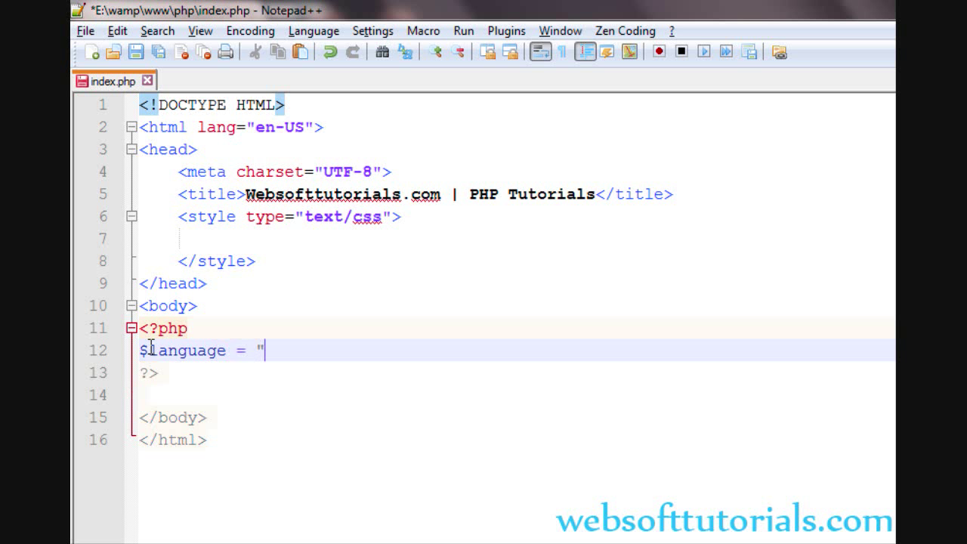
pyautogui.write('";')
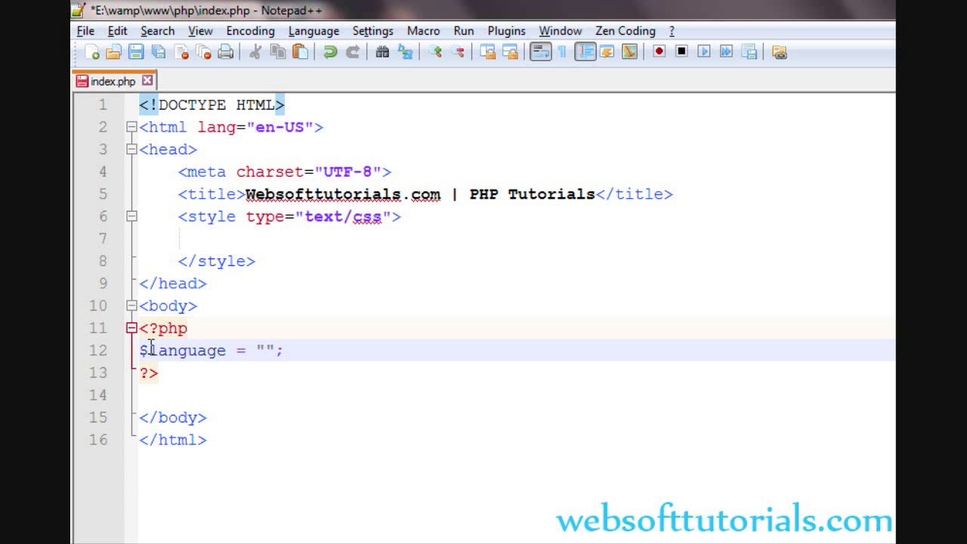
pyautogui.write('php')
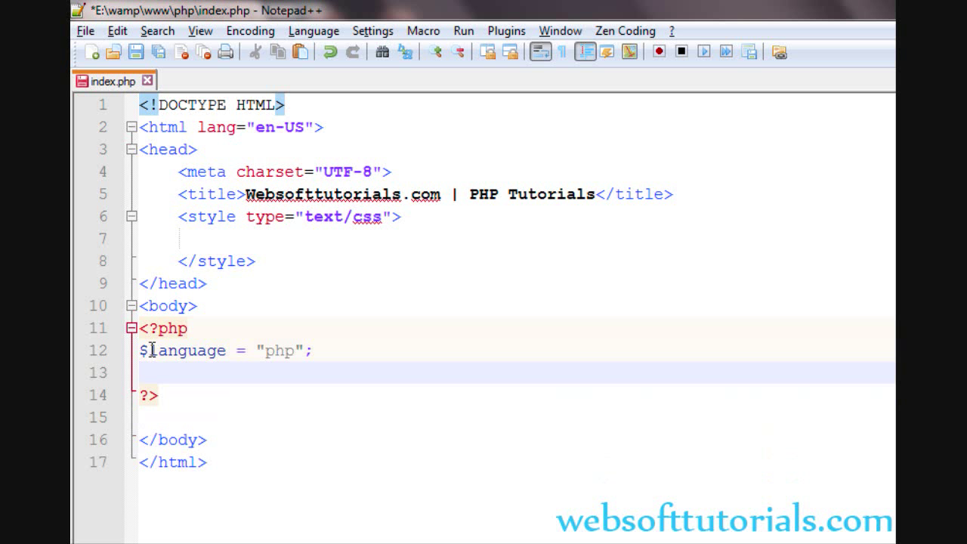
pyautogui.click(198, 373)
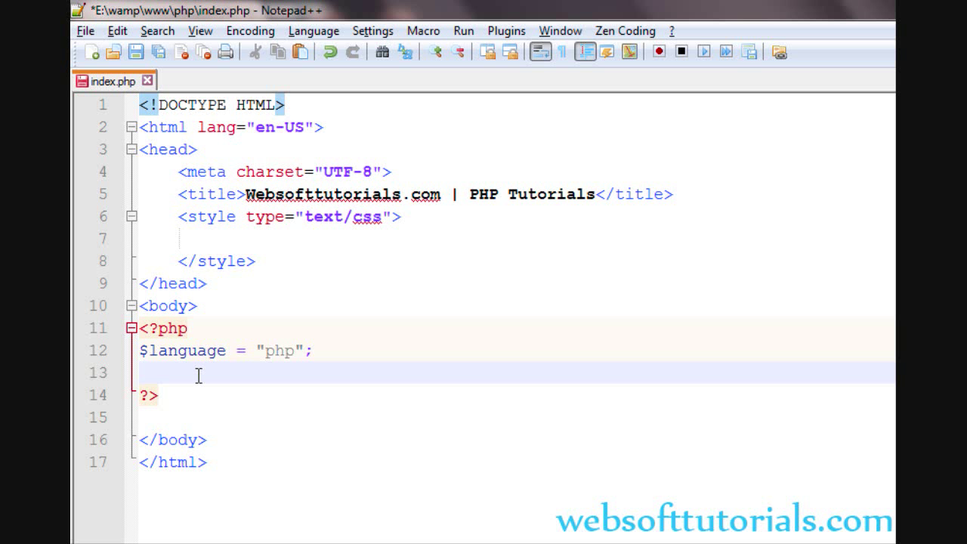
# Type switch ($language) with braces opened onto a separate empty line
pyautogui.write('sw')
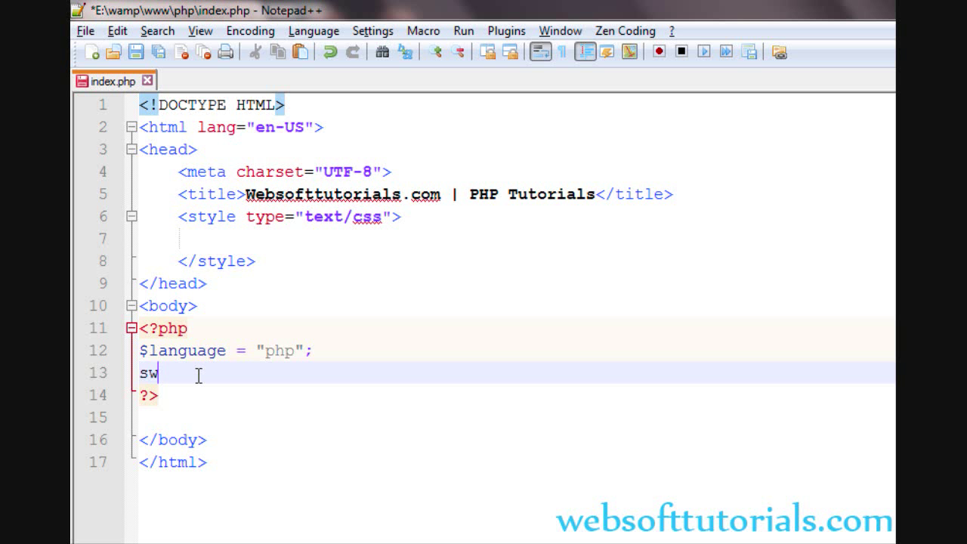
pyautogui.write('itch(')
pyautogui.write('{}')
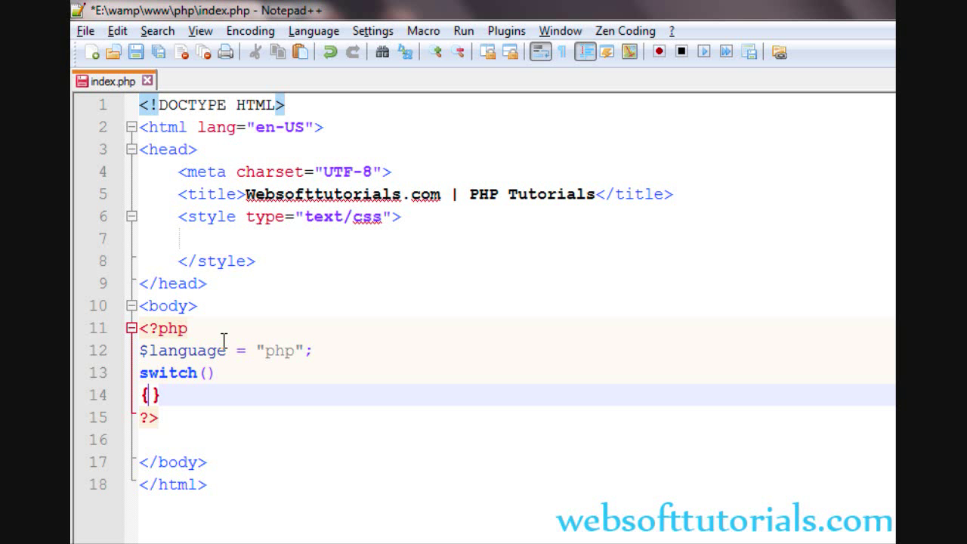
pyautogui.click(216, 374)
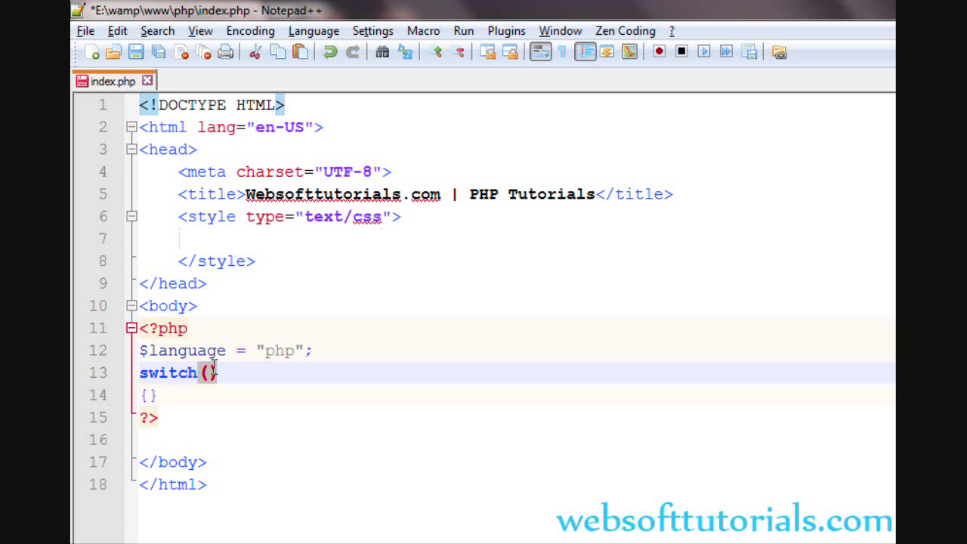
pyautogui.click(216, 350)
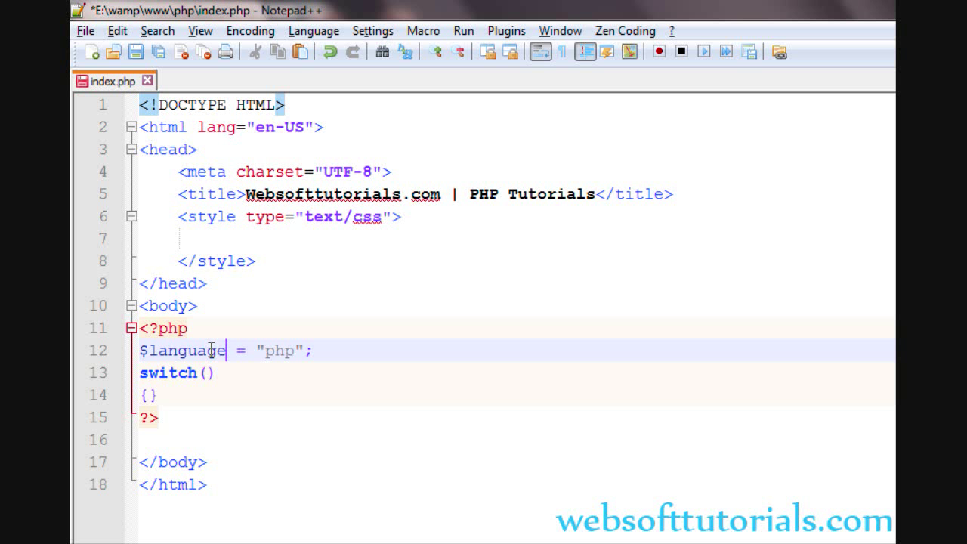
pyautogui.write('$language')
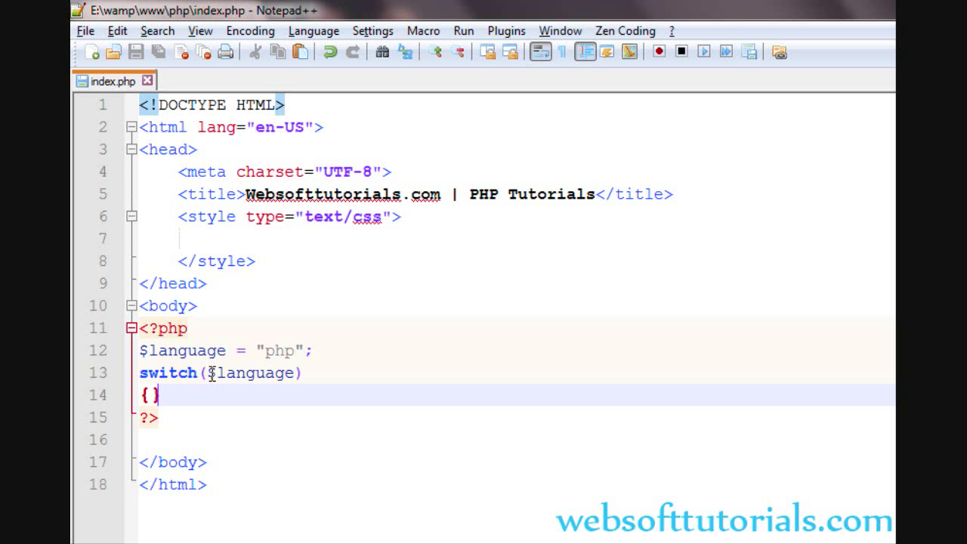
pyautogui.press('Enter')
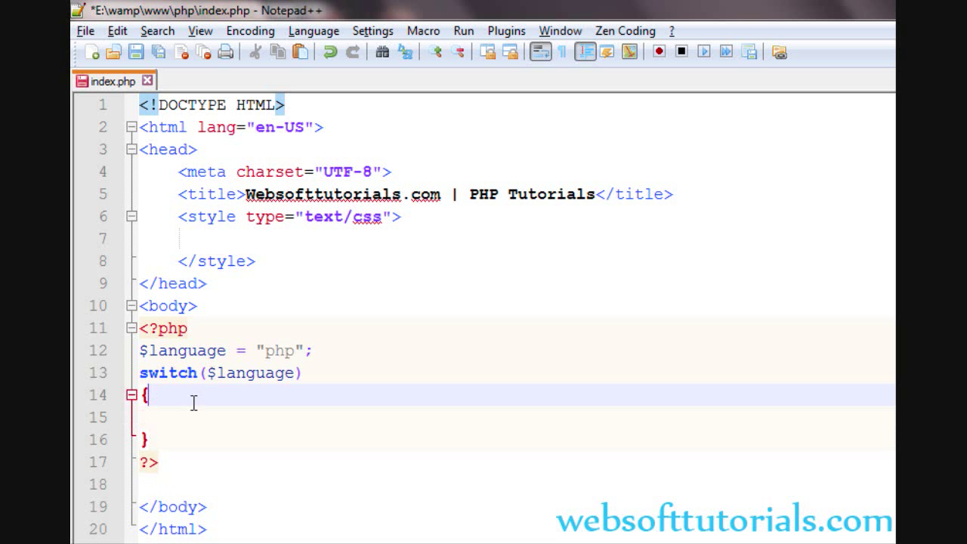
# Write case "php": and begin an echo statement with empty quotes
pyautogui.write('case')
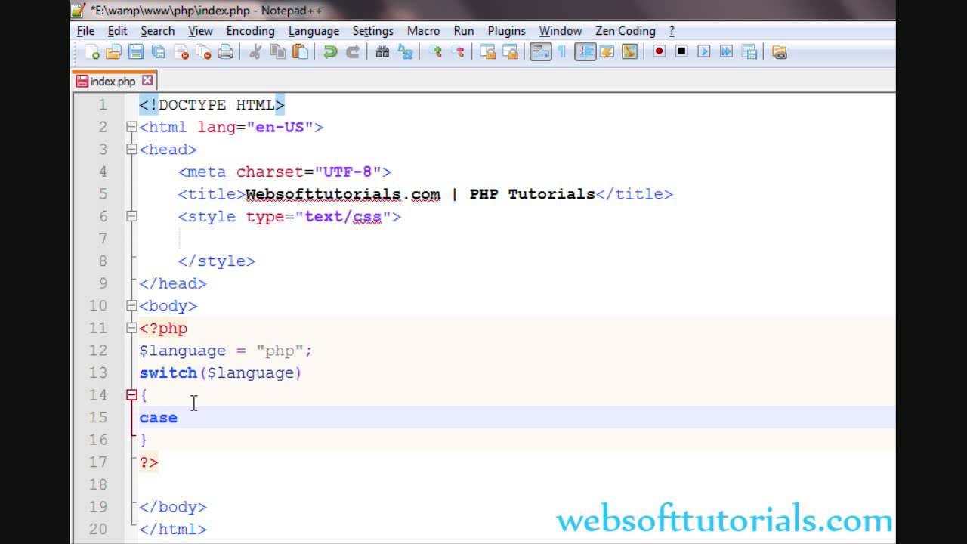
pyautogui.write('""')
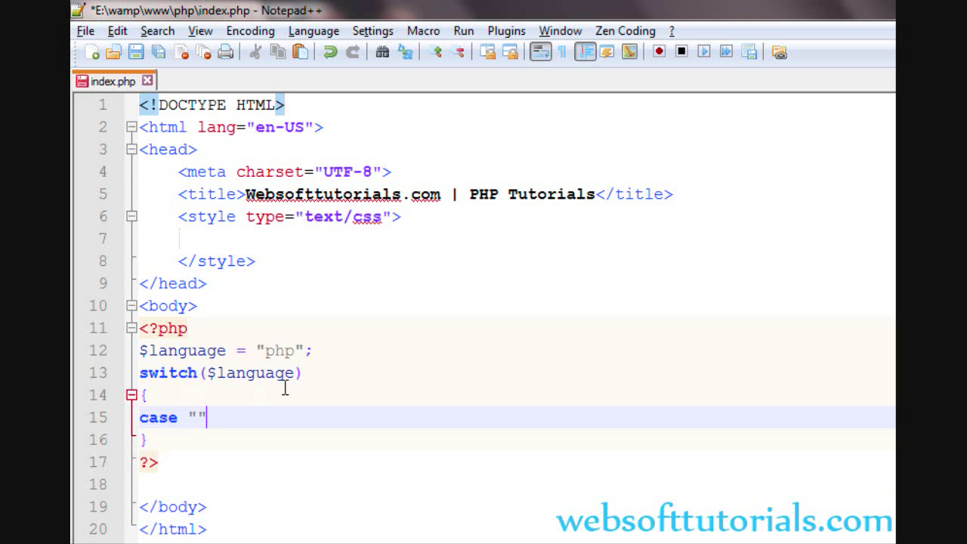
pyautogui.write('php')
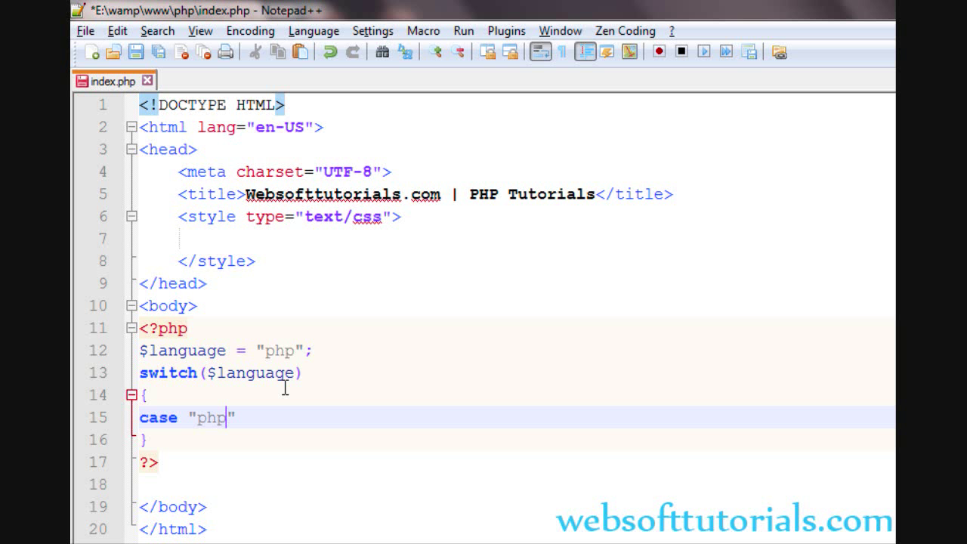
pyautogui.write(':')
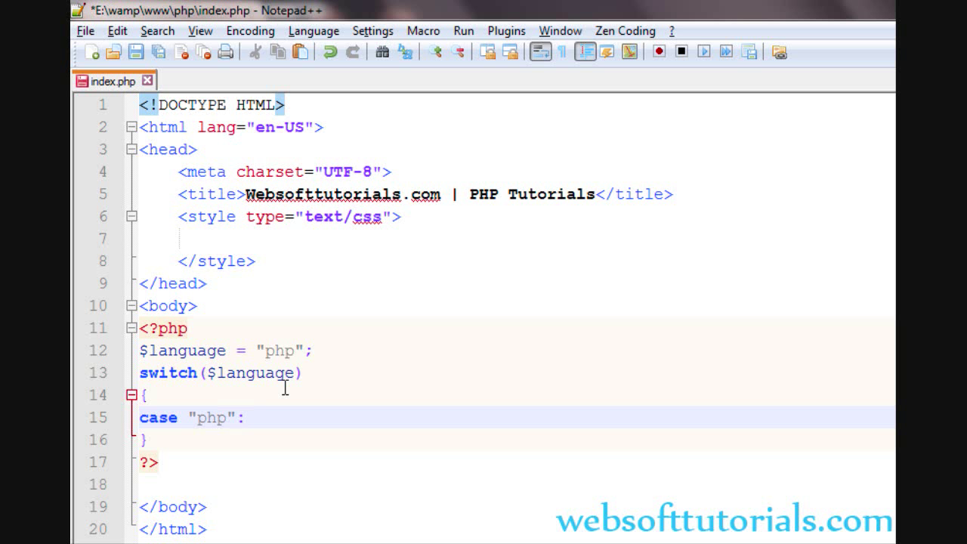
pyautogui.write('e')
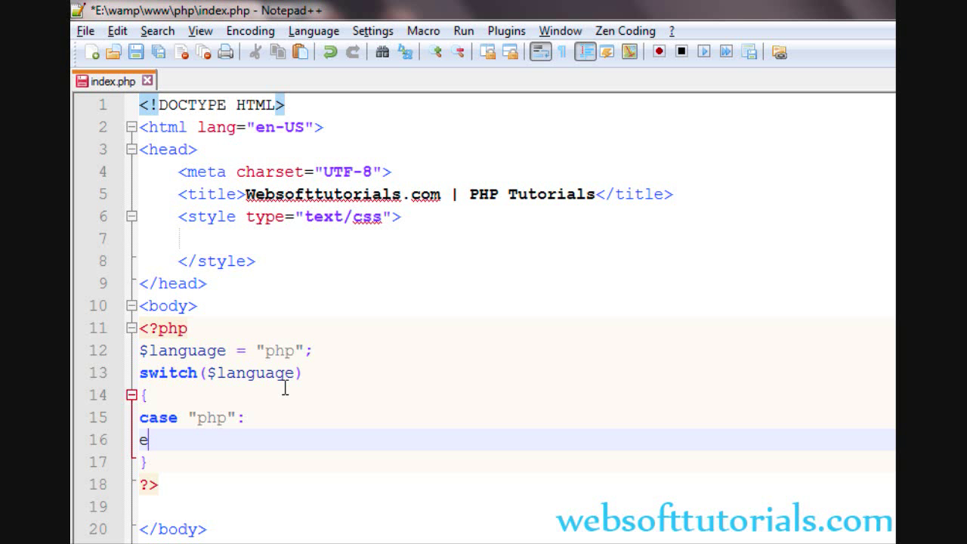
pyautogui.write('cho')
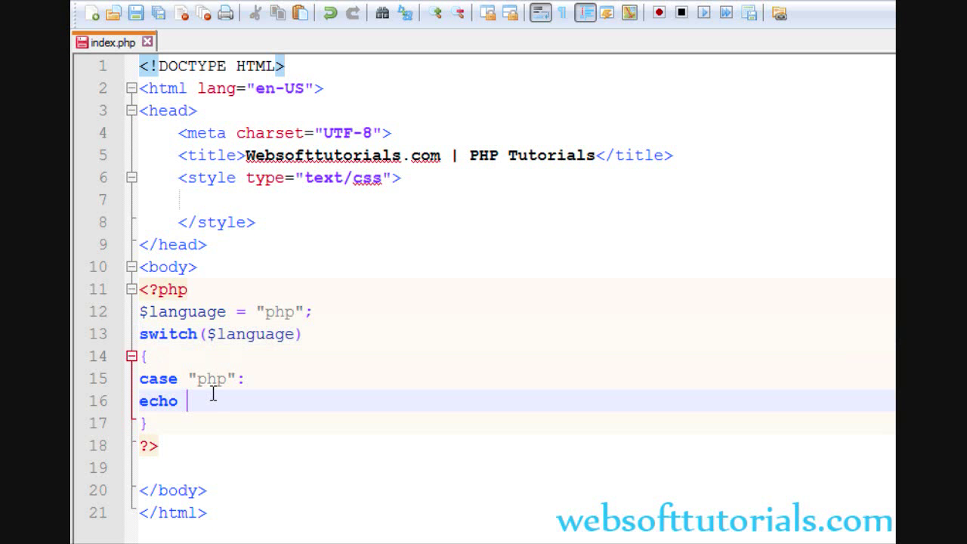
pyautogui.write('"";')
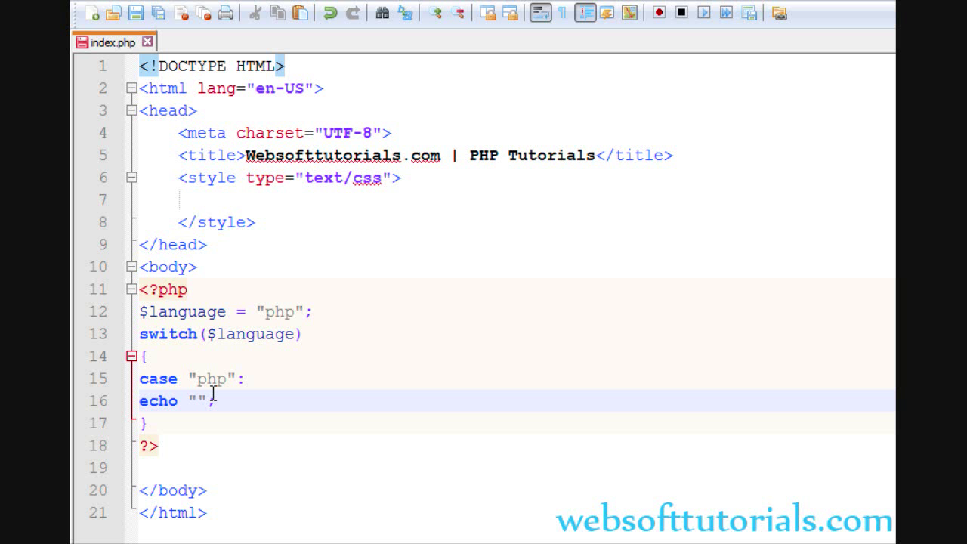
# Complete the echo with "Language is php" and add break; after it
pyautogui.write('Lan')
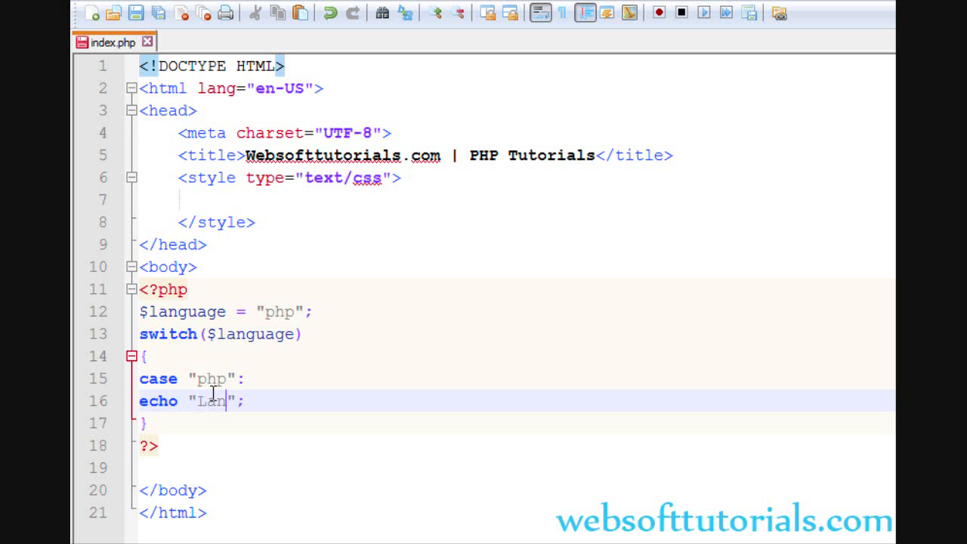
pyautogui.write('guage')
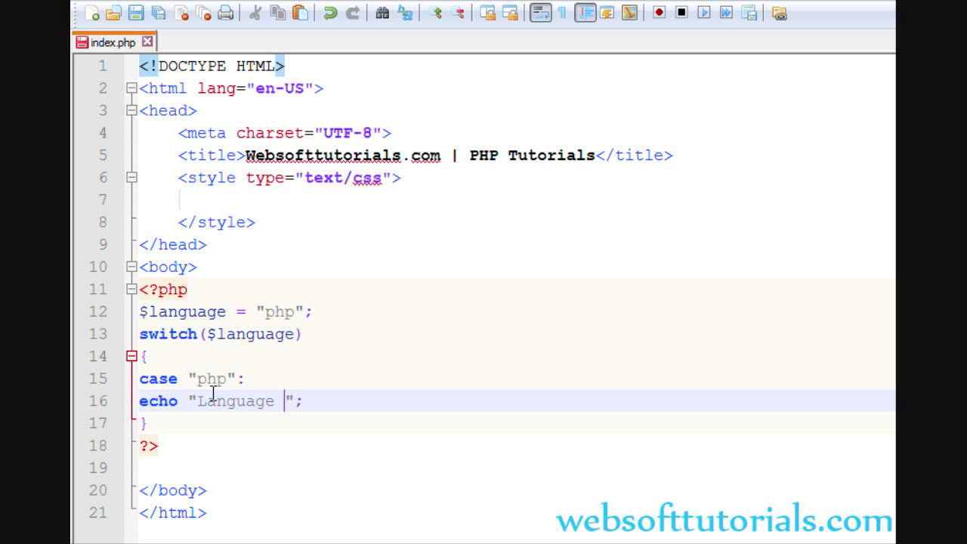
pyautogui.write('is php')
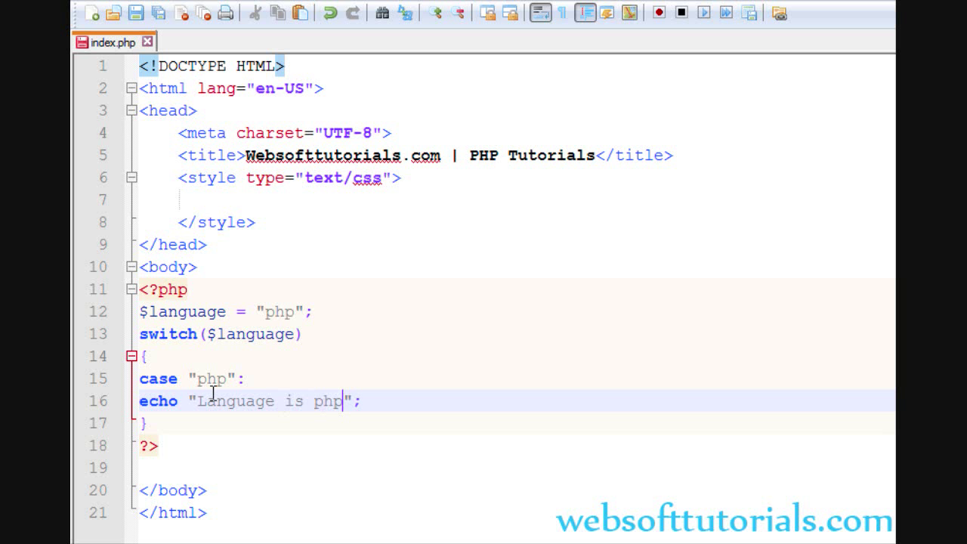
pyautogui.write(';')
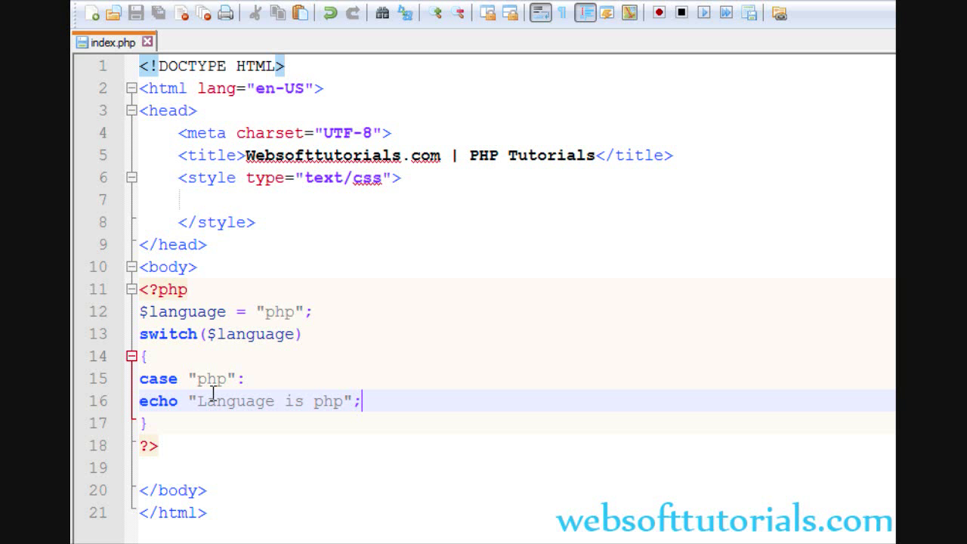
pyautogui.write('bre')
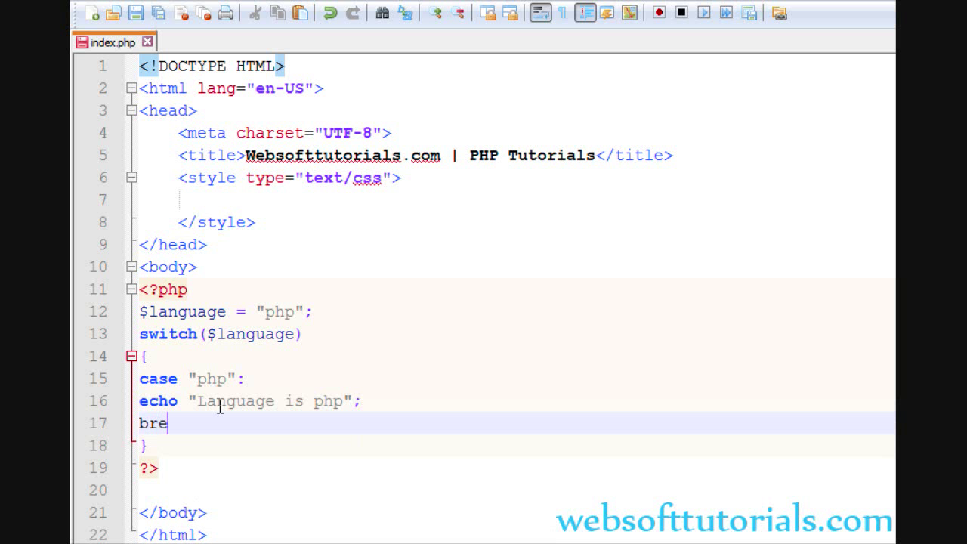
pyautogui.write('ak;')
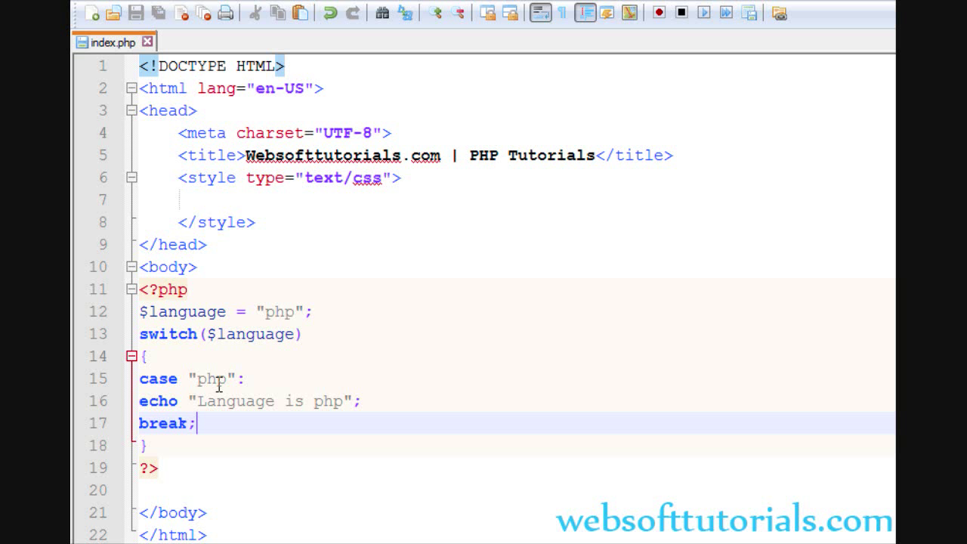
# Review the php label, $language and its value, then place the cursor after break;
pyautogui.doubleClick(215, 379)
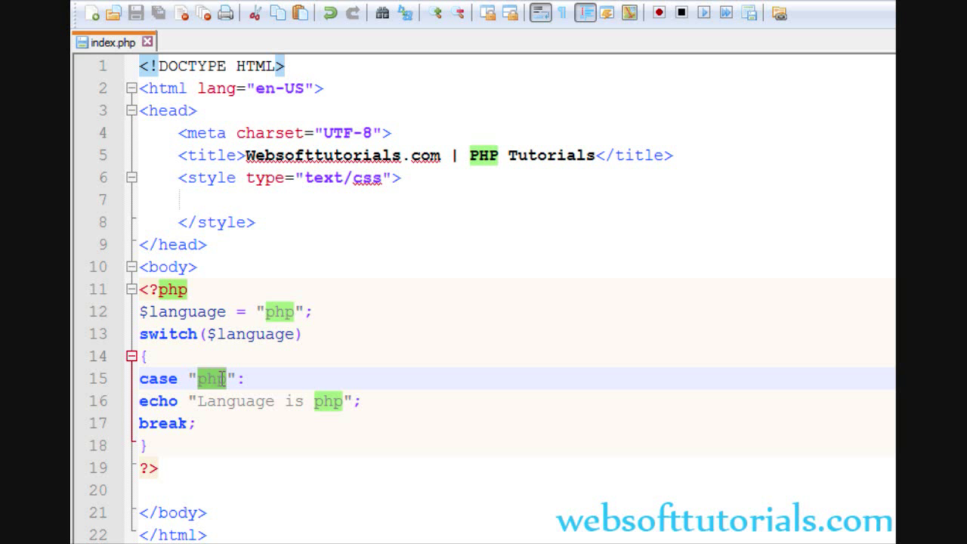
pyautogui.doubleClick(256, 334)
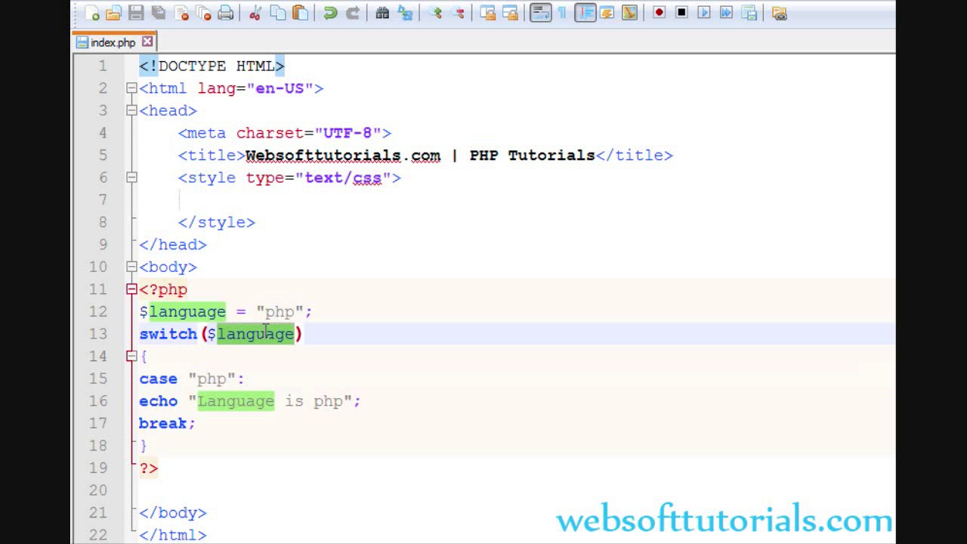
pyautogui.doubleClick(281, 311)
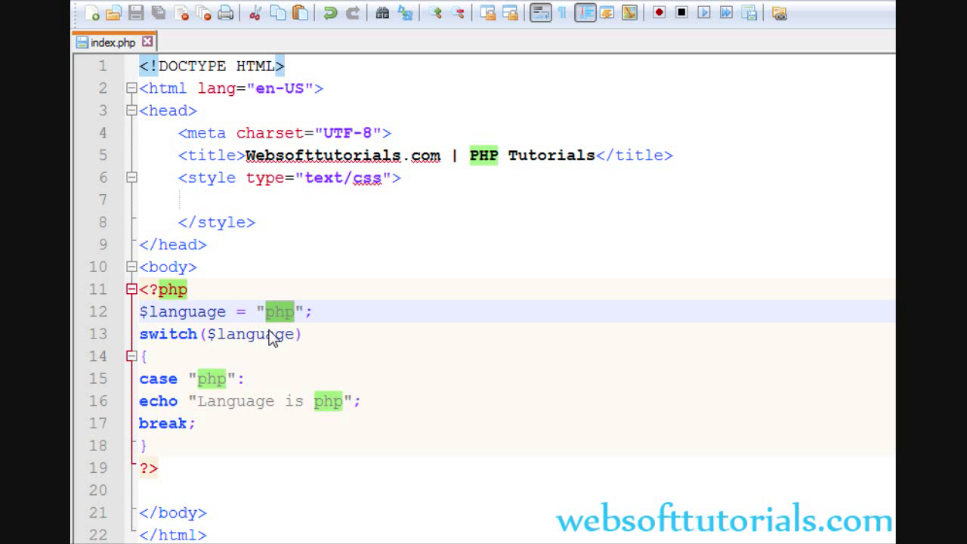
pyautogui.click(216, 379)
pyautogui.write('c')
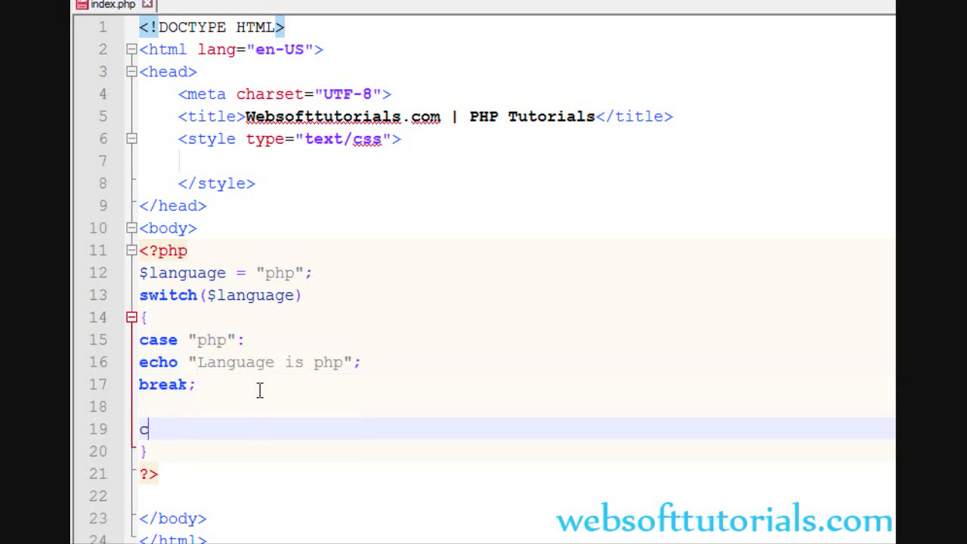
# Write case "javascript": with echo "Language is javascript"; below it
pyautogui.write('ase')
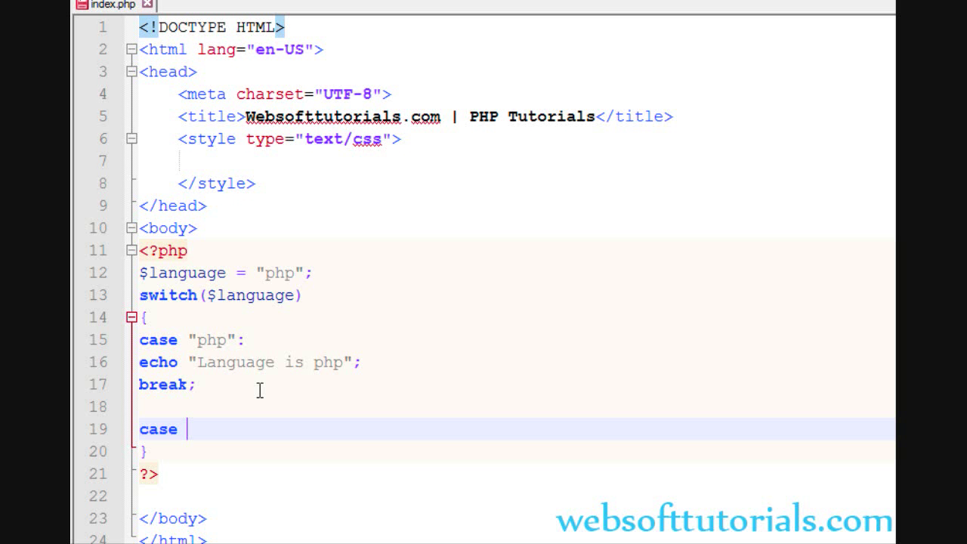
pyautogui.write('"j"')
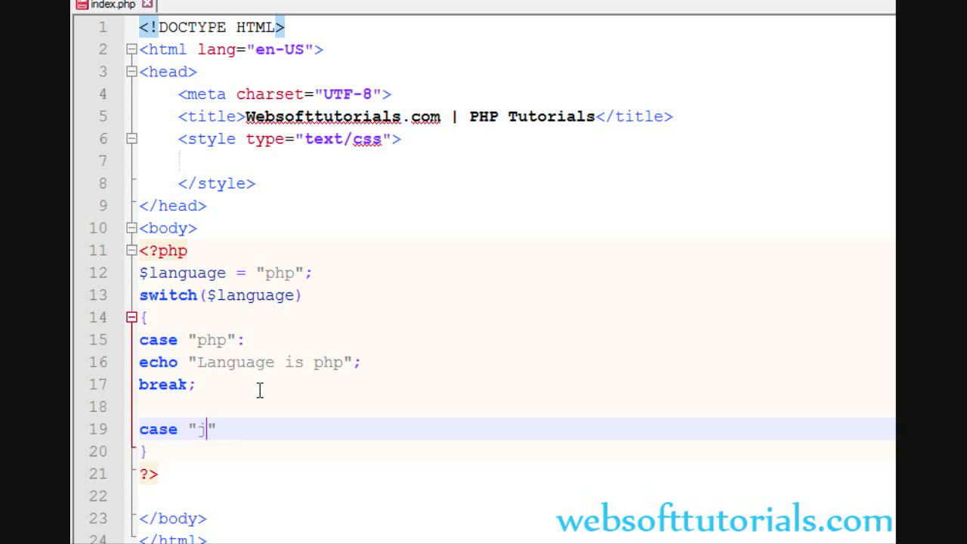
pyautogui.write('avascript')
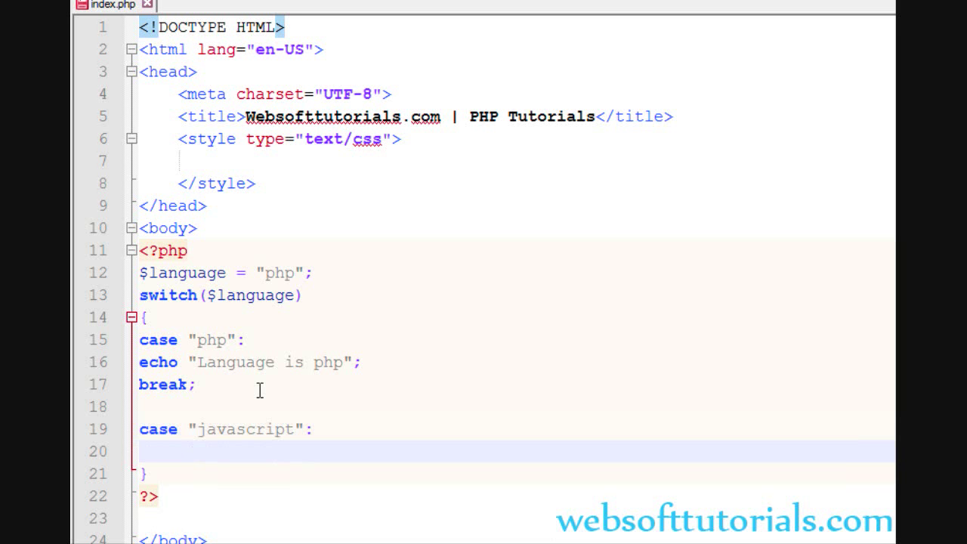
pyautogui.write('echo "";')
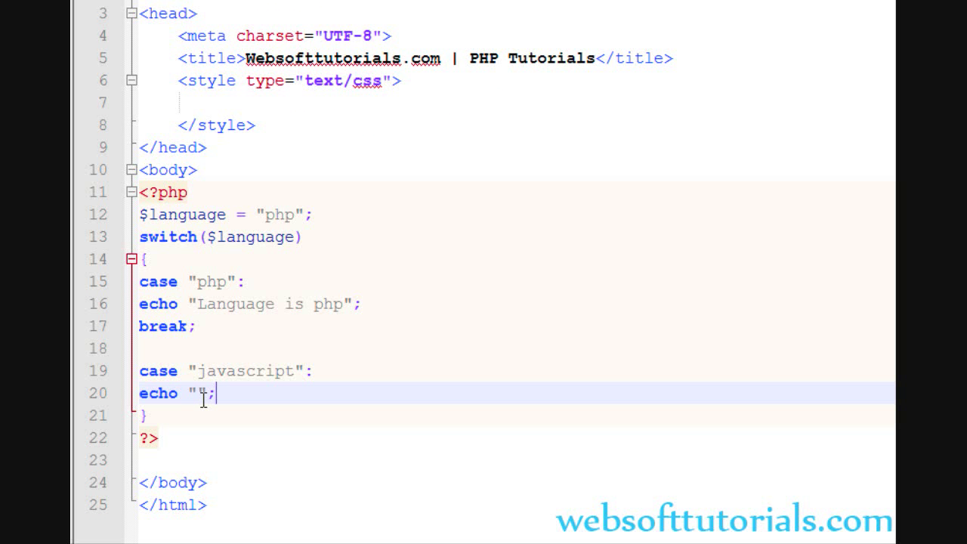
pyautogui.write('Language is')
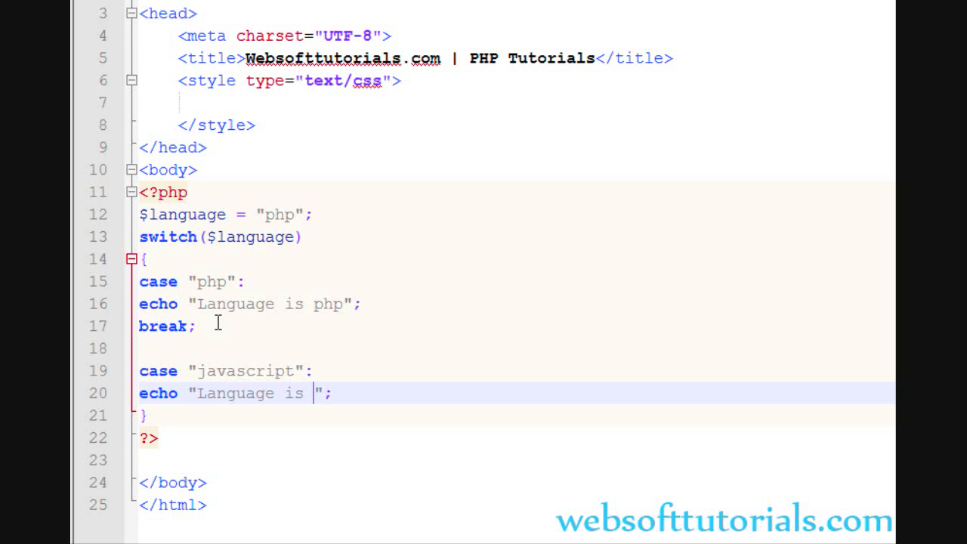
pyautogui.write('javascript')
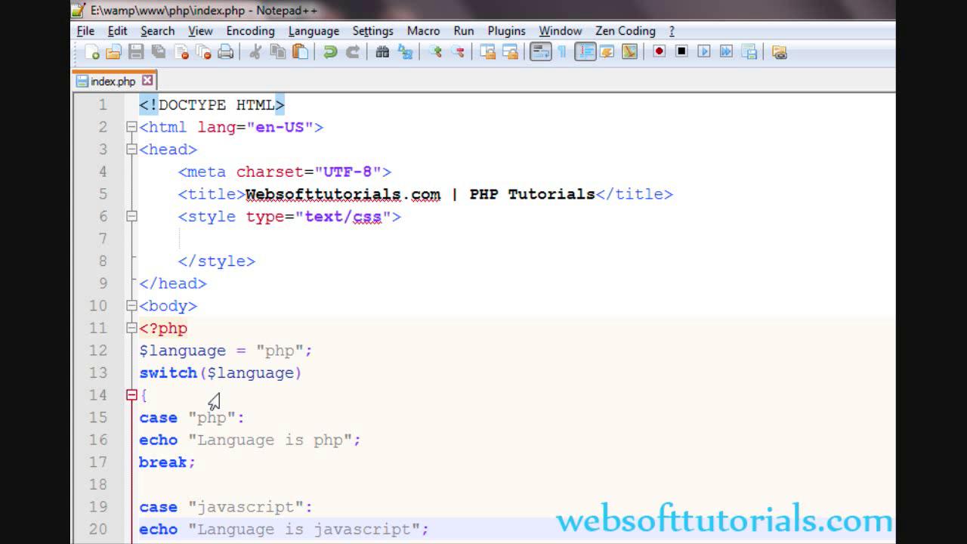
# Replace the php value of $language with "jav" and add break; to the javascript case
pyautogui.doubleClick(285, 351)
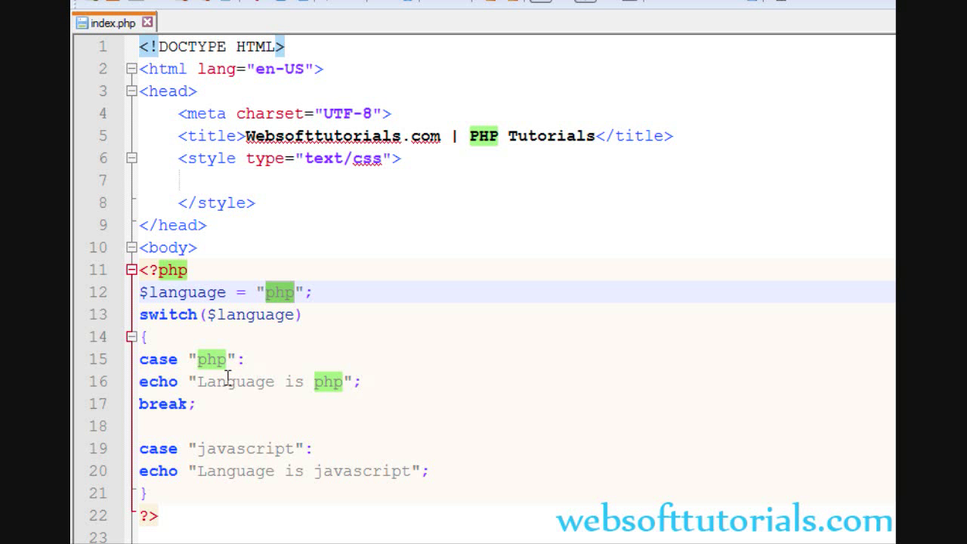
pyautogui.write('javascript')
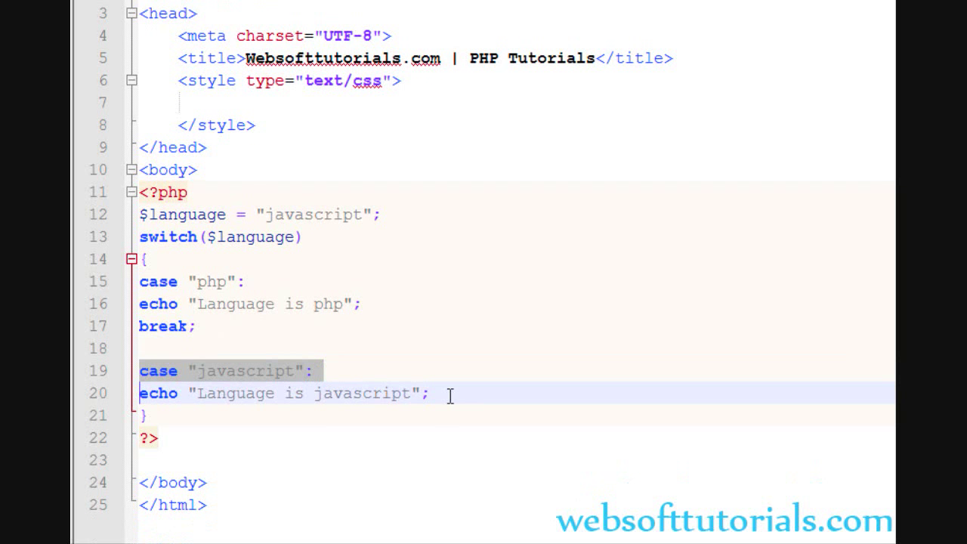
pyautogui.write('break;')
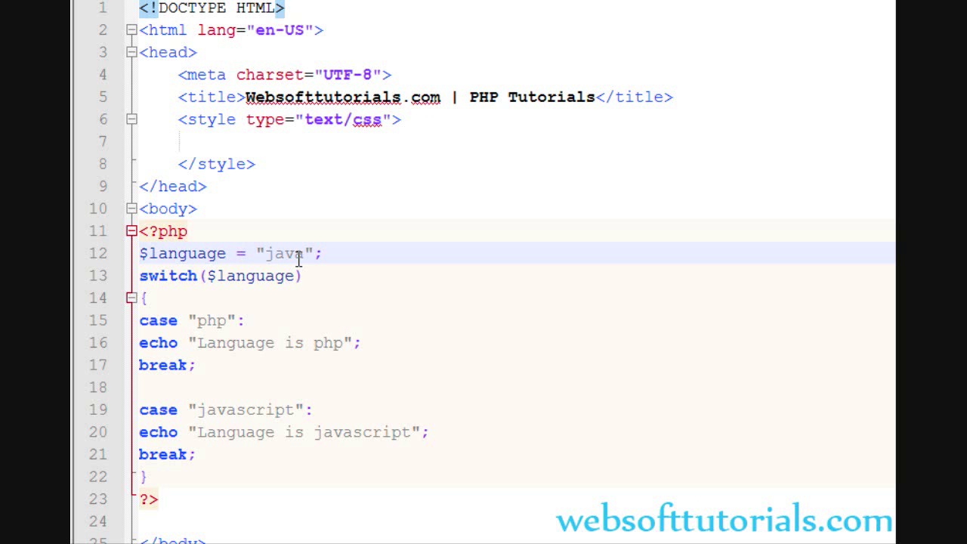
# Open blank lines below the javascript case's break; before the closing brace
pyautogui.doubleClick(212, 320)
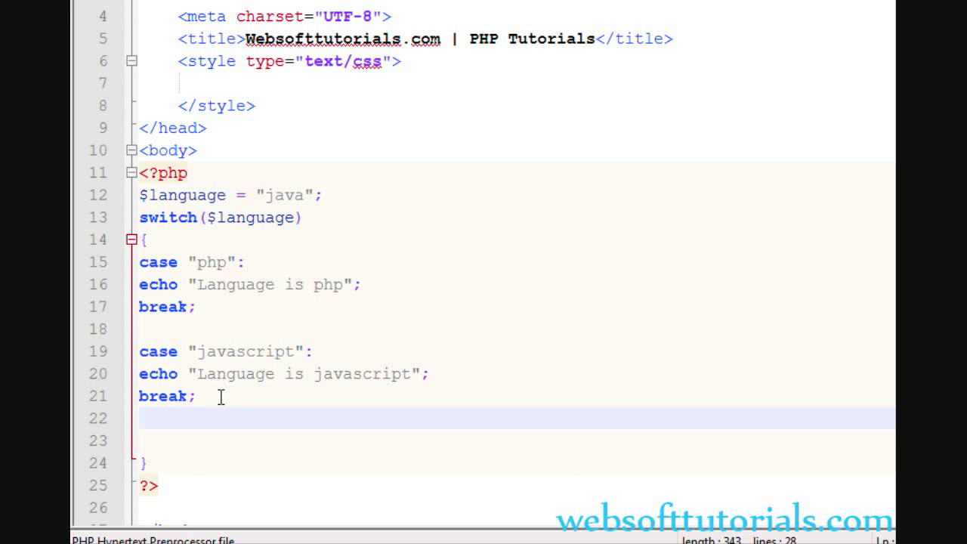
# Write default: echoing "No Language selected" followed by break;
pyautogui.write('defau')
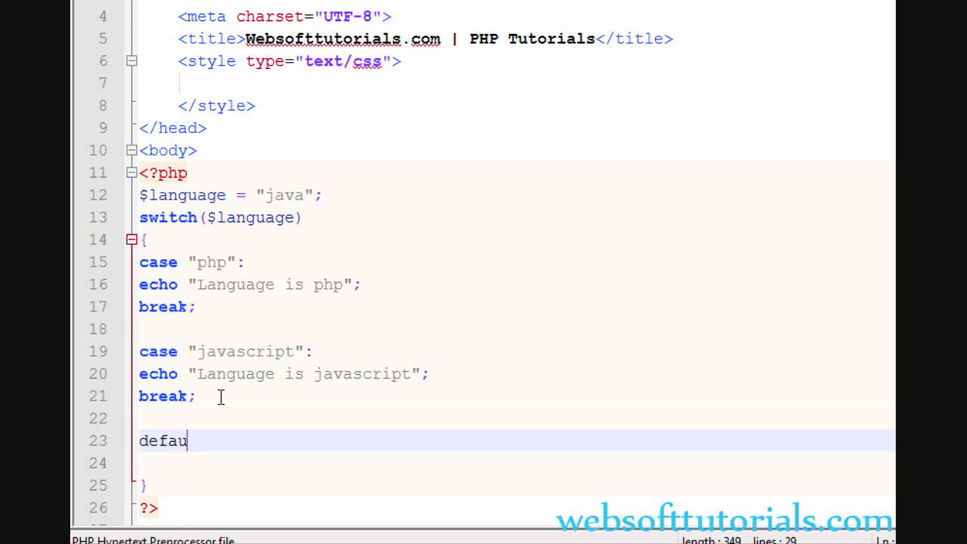
pyautogui.write('lt:s')
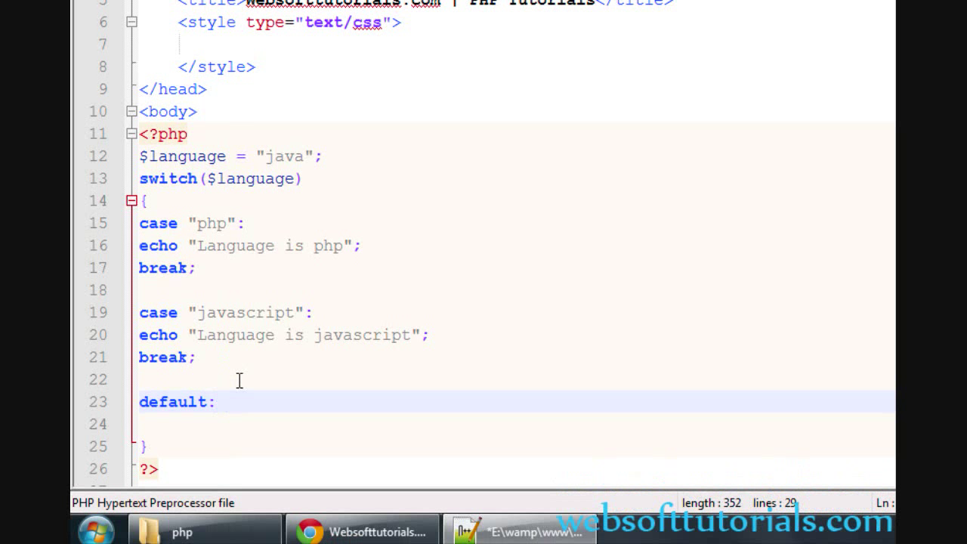
pyautogui.write('echo')
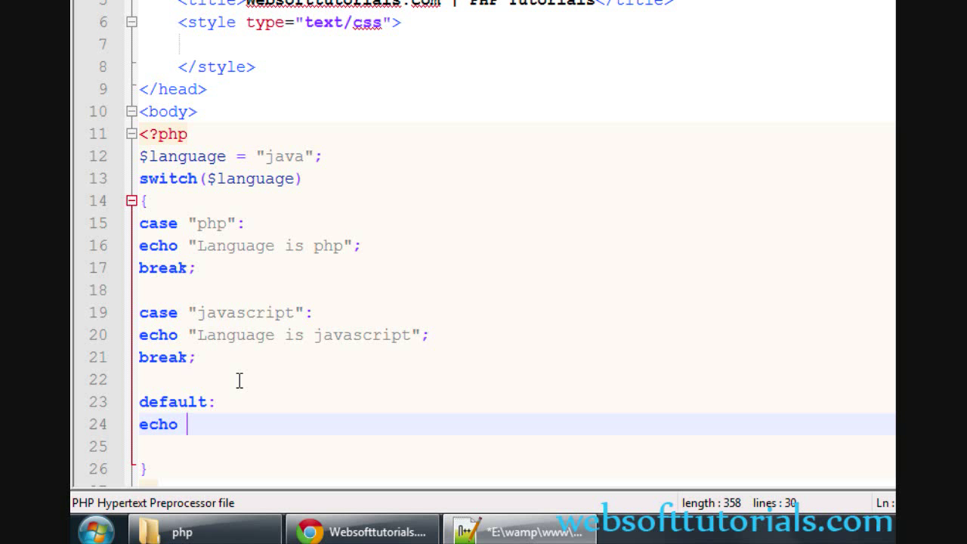
pyautogui.write('"";')
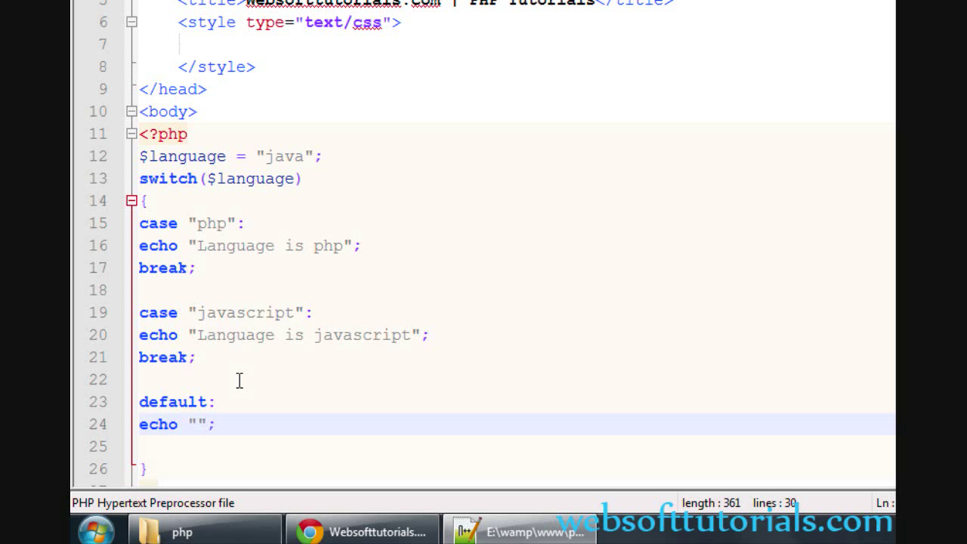
pyautogui.write('N')
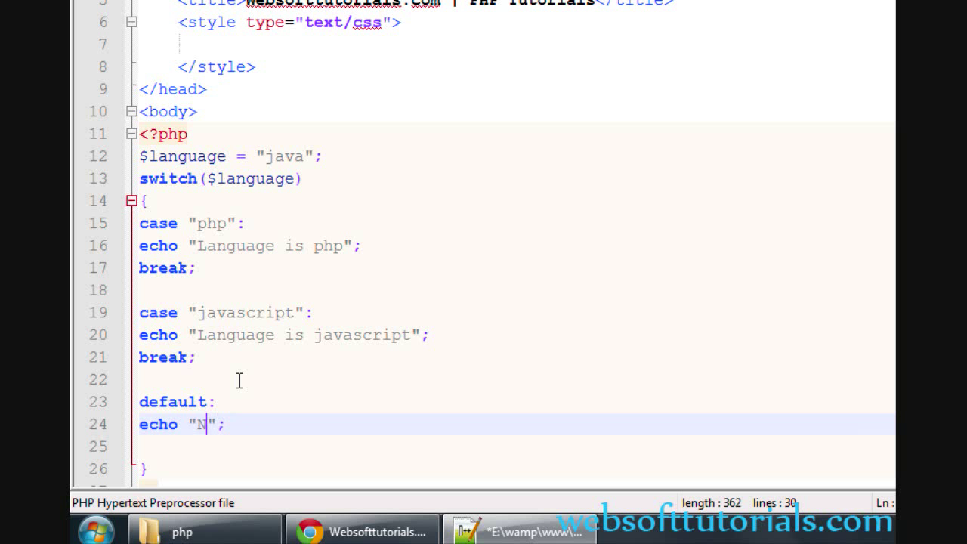
pyautogui.write('o Language selected')
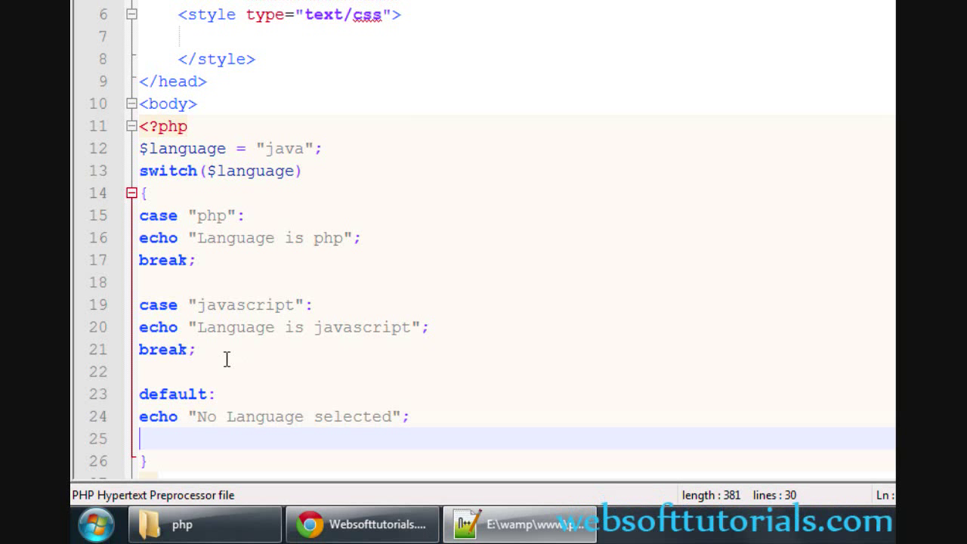
pyautogui.write('break;')
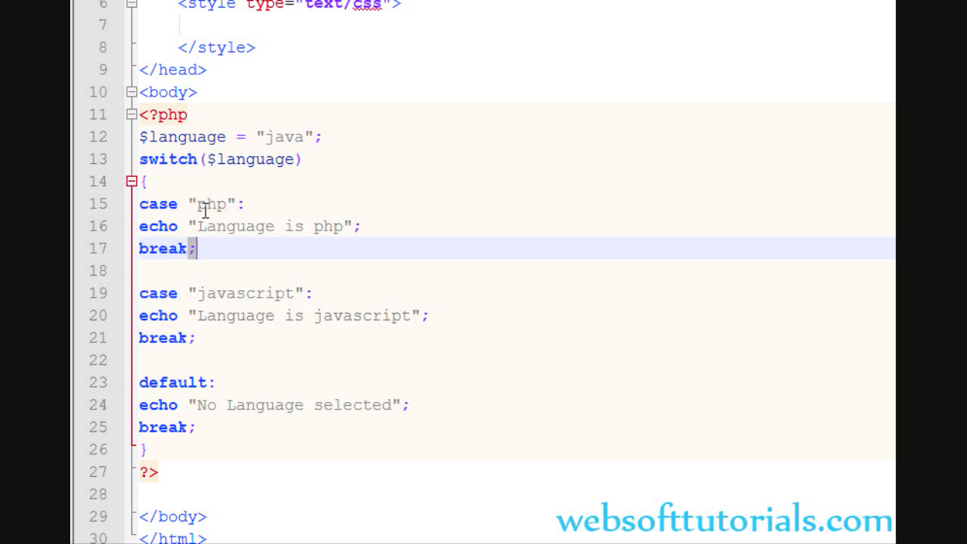
# Select the java value on line 12 and replace it with php
pyautogui.doubleClick(212, 204)
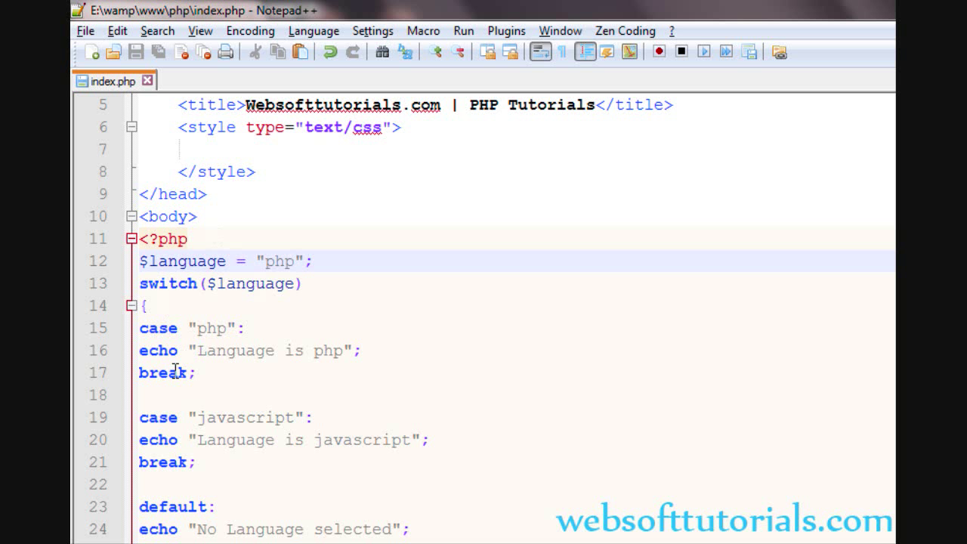
pyautogui.click(259, 328)
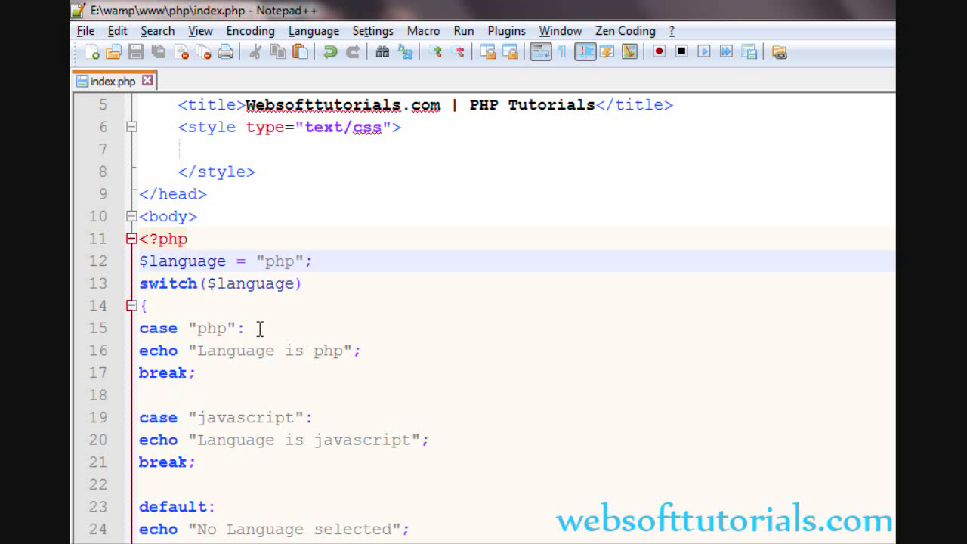
pyautogui.click(257, 328)
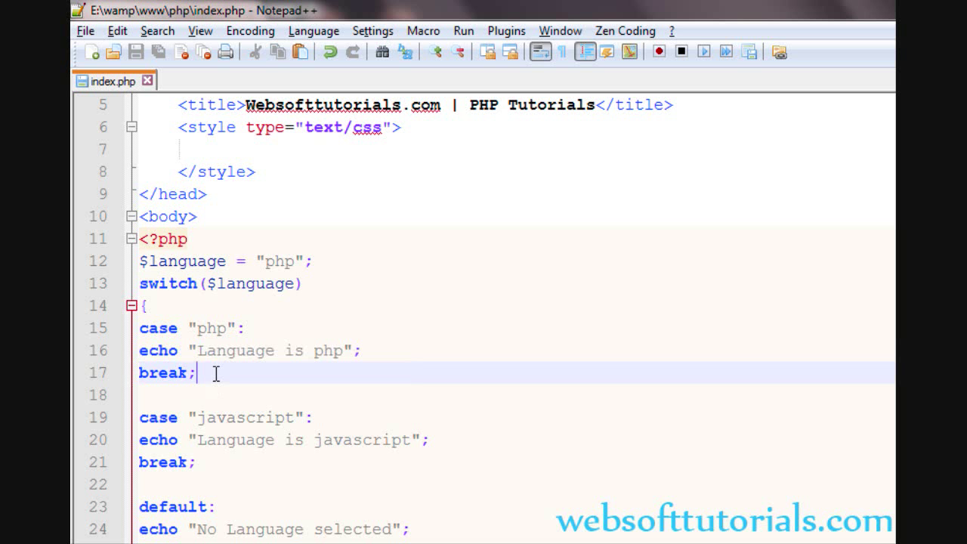
pyautogui.doubleClick(163, 374)
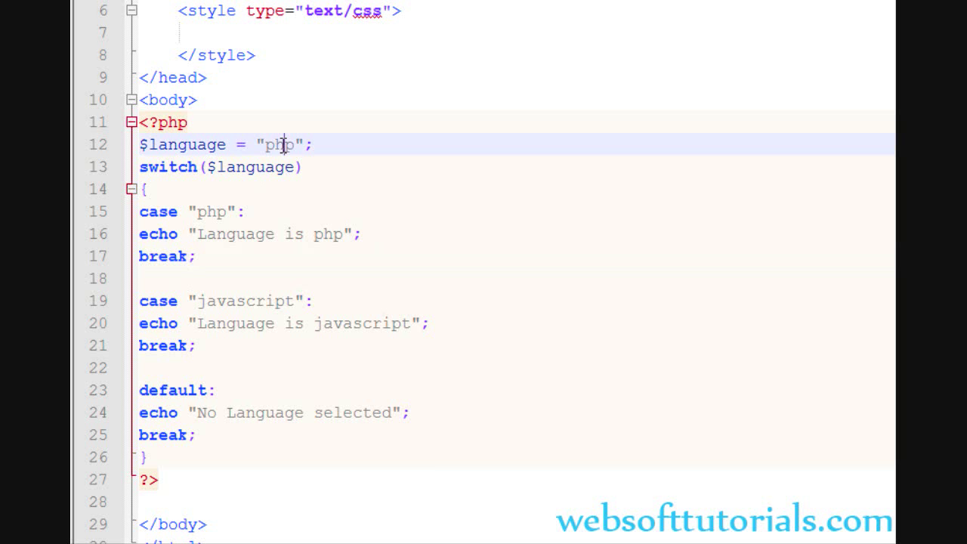
# Type javascript as the $language value and highlight the matching case label
pyautogui.write('javascrip')
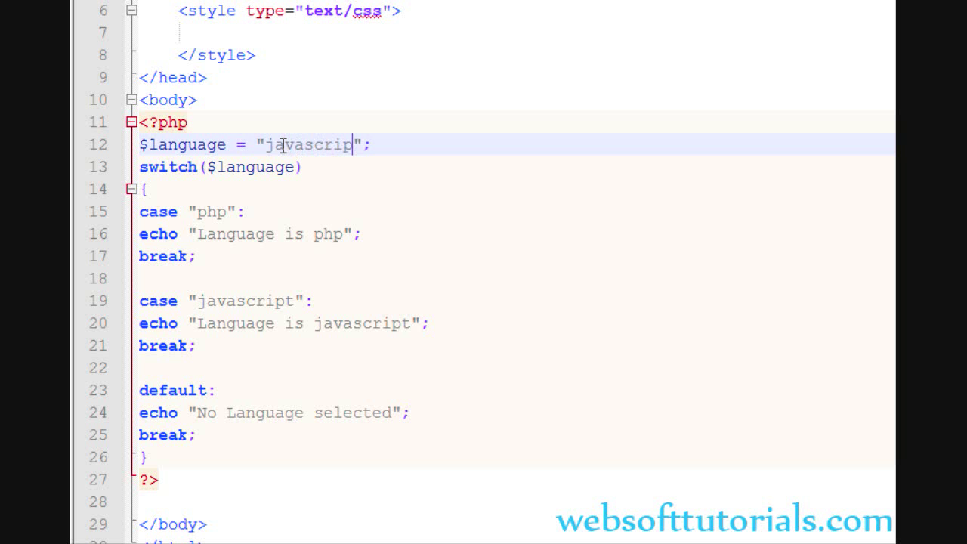
pyautogui.write('t')
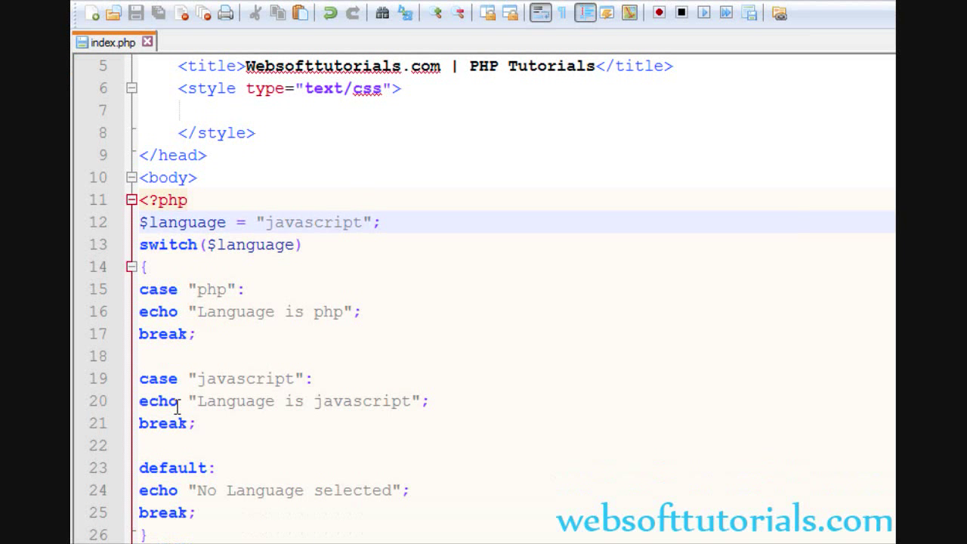
pyautogui.doubleClick(247, 379)
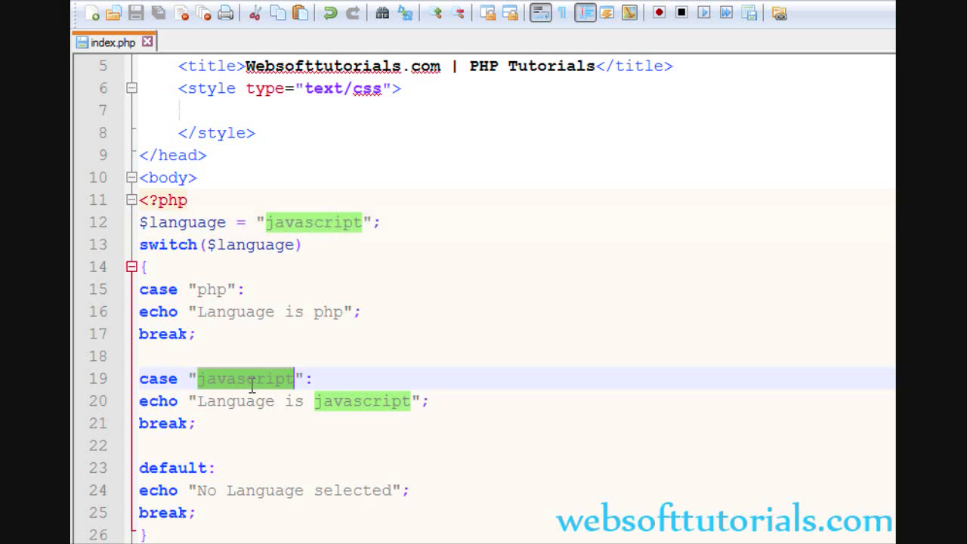